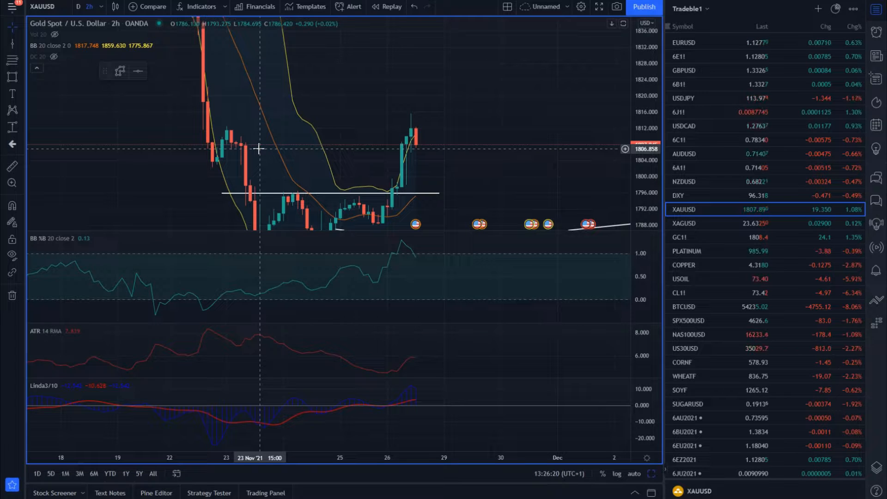
mouse_move(350, 88)
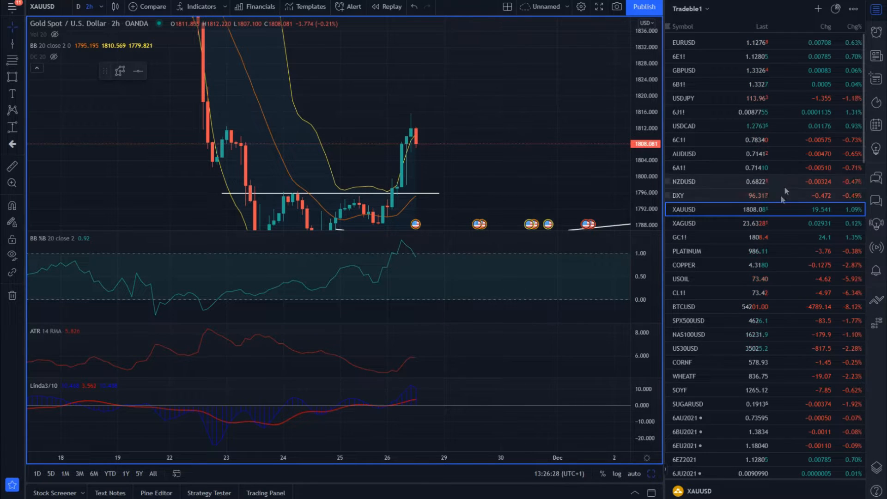
mouse_move(819, 364)
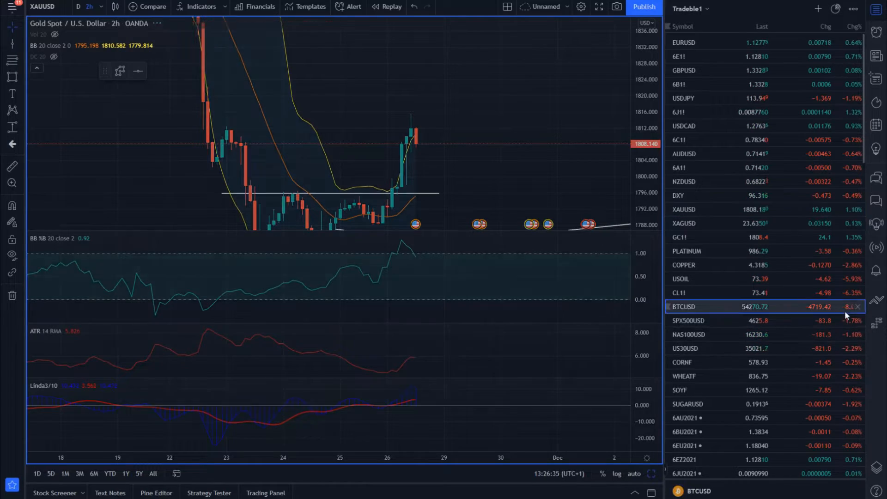
Load the BTCUSD chart from the watchlist, showing its yellow 7.95% range box
click(683, 307)
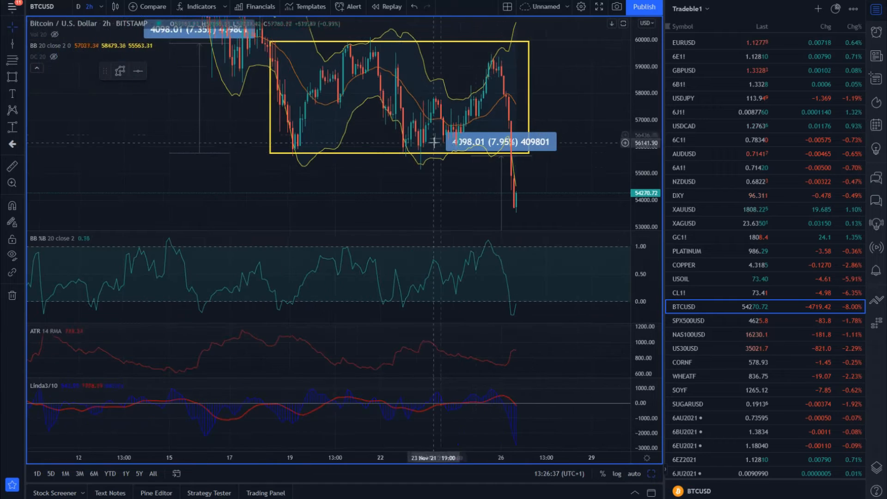
mouse_move(451, 91)
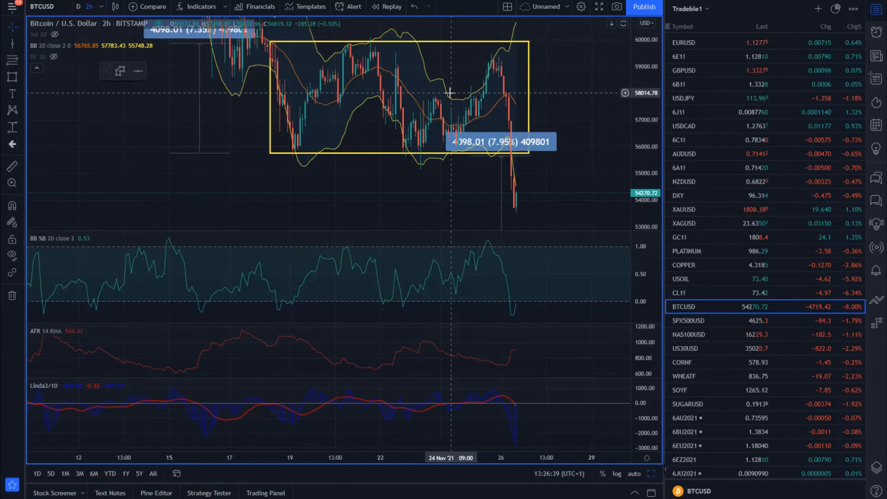
mouse_move(262, 91)
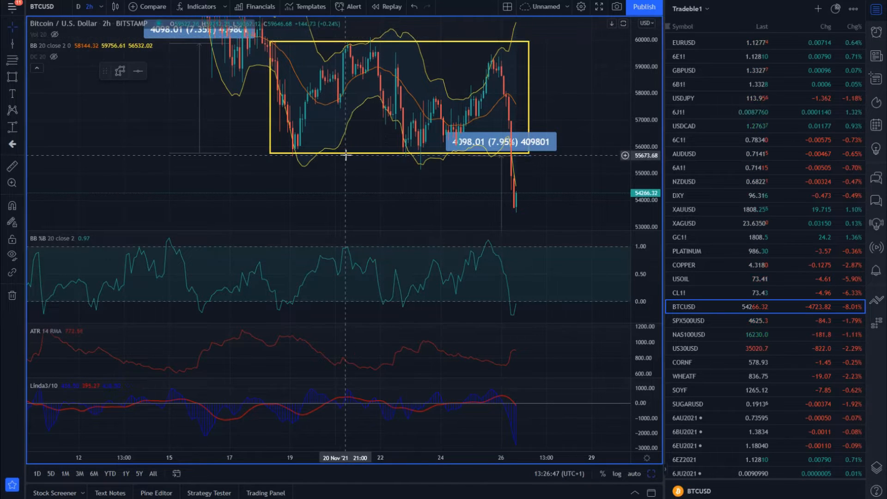
mouse_move(347, 171)
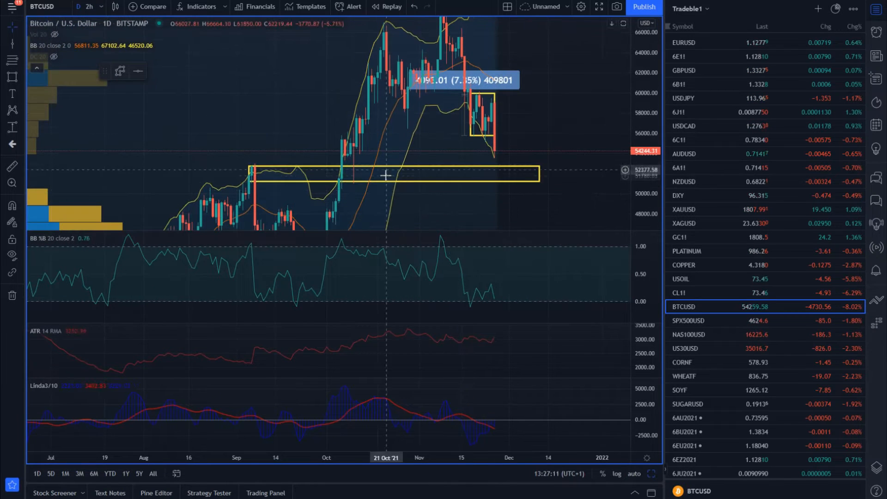
mouse_move(261, 176)
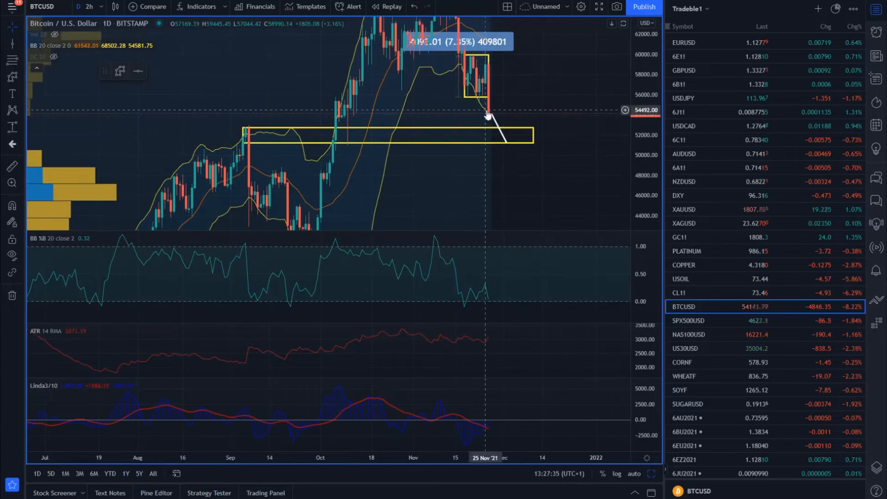
mouse_move(521, 177)
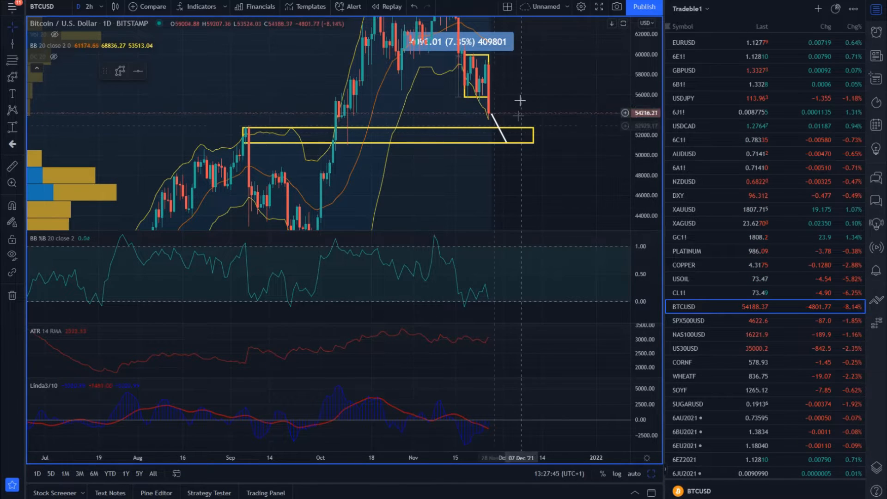
mouse_move(548, 106)
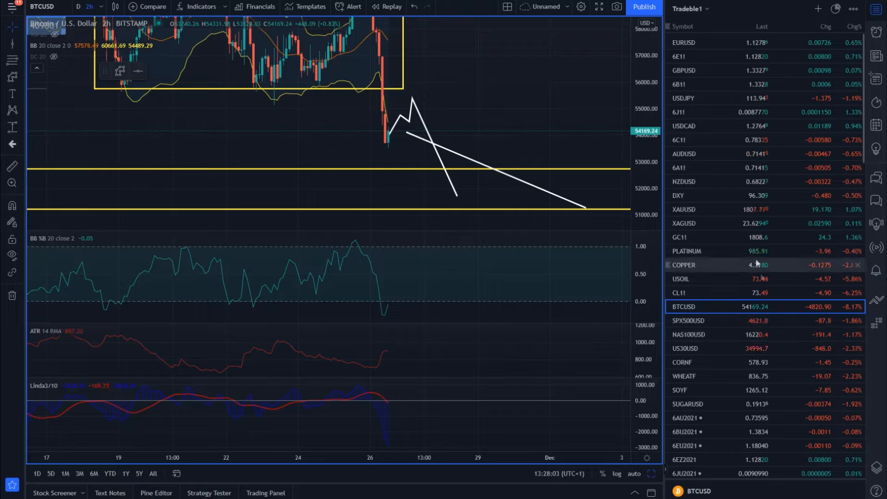
scroll(down, 3)
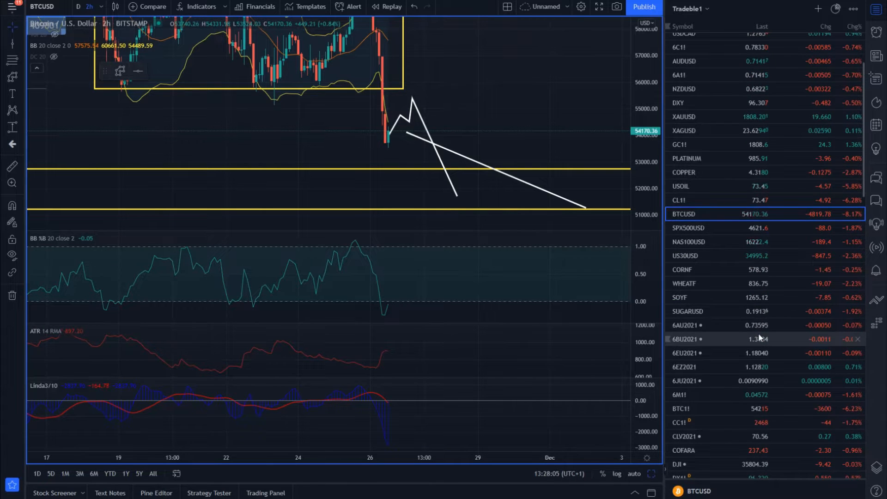
scroll(down, 3)
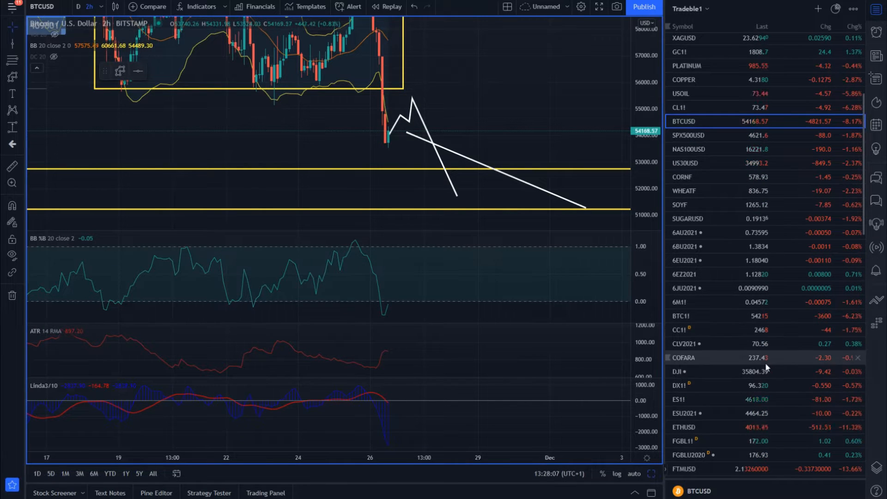
scroll(down, 3)
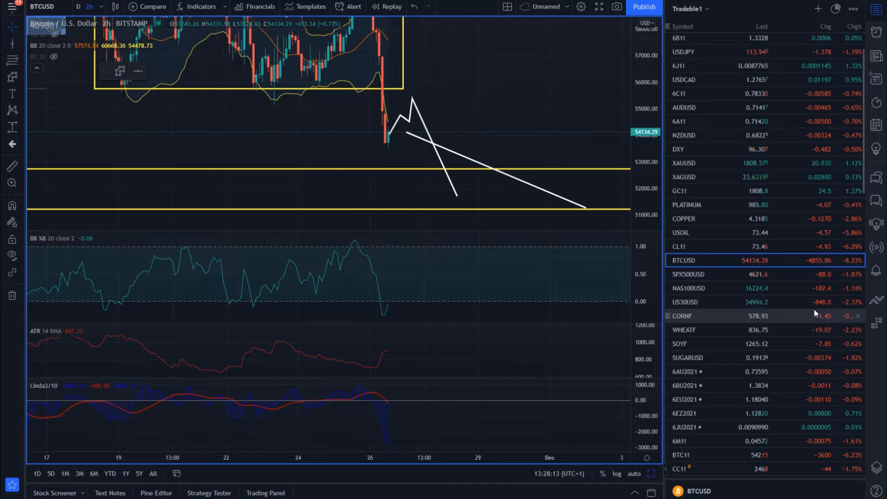
scroll(down, 3)
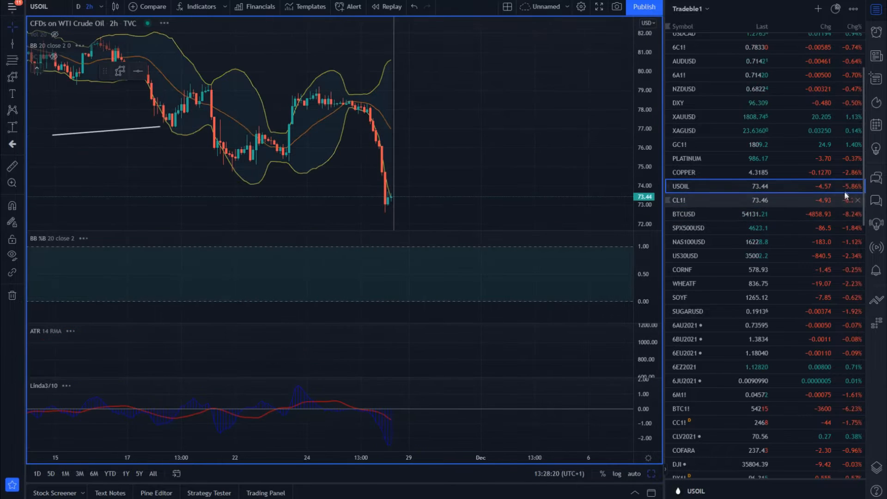
mouse_move(434, 243)
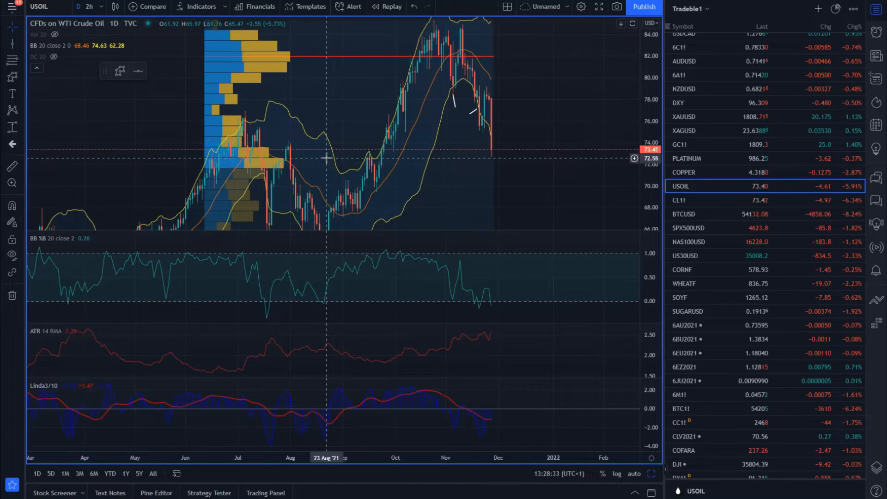
Open the crude oil chart's context menu to remove the earlier drawings
right_click(325, 158)
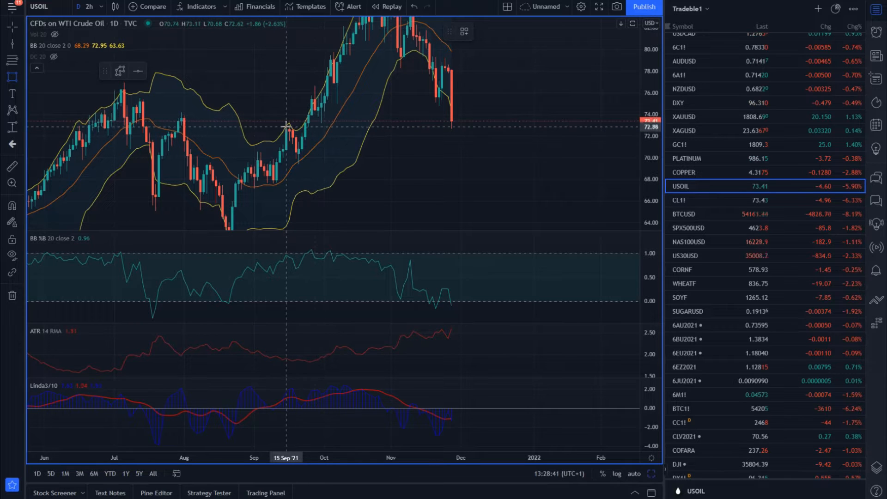
Draw a thin yellow rectangle along the 73 level and switch to 1h
drag(287, 122, 488, 123)
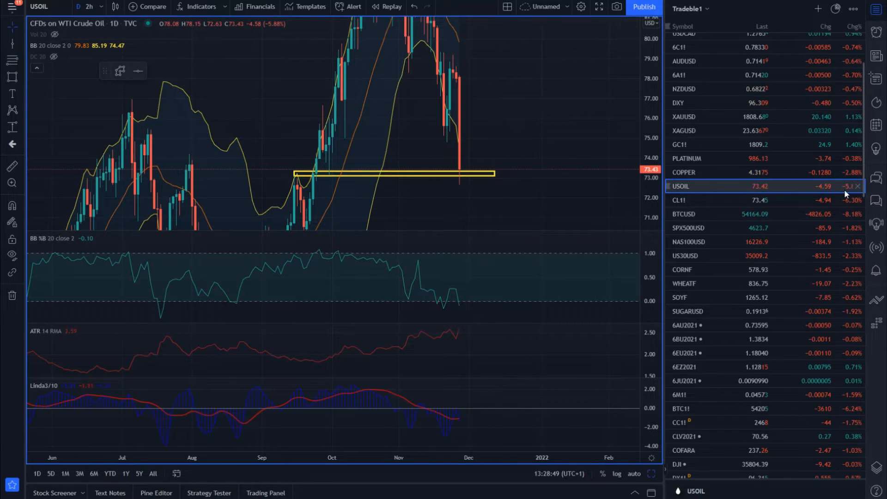
click(89, 7)
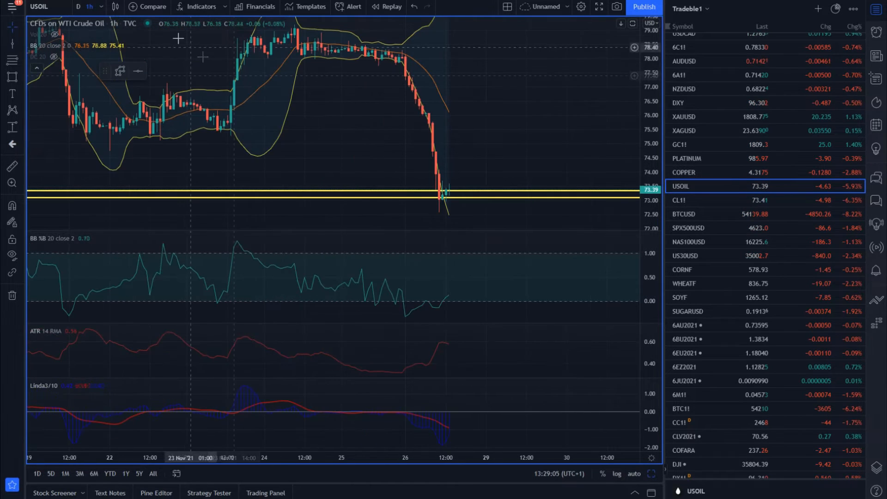
Set the crude oil chart interval back to 1D
click(89, 7)
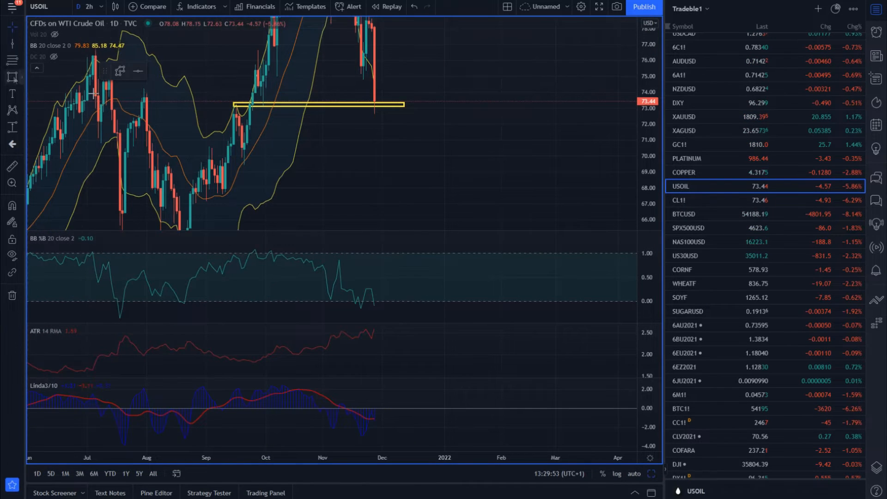
mouse_move(428, 97)
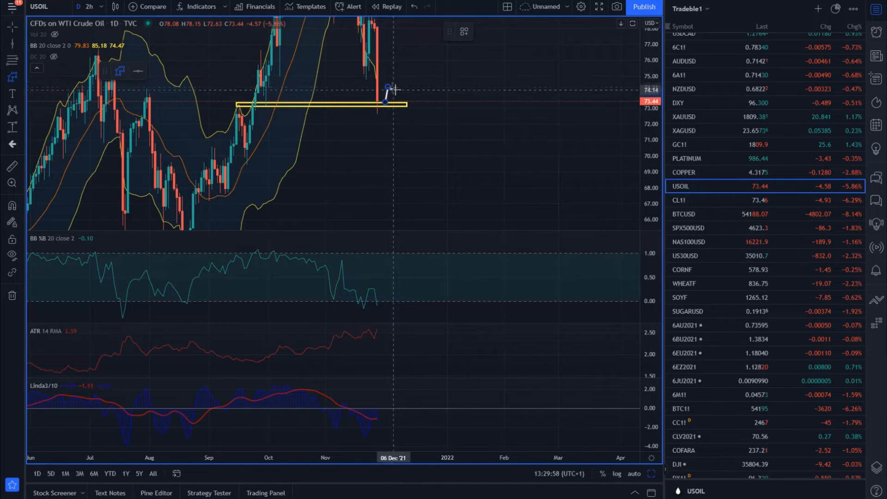
Draw the projected path and a yellow zone near 70 on crude oil, then load AUDUSD
click(8, 78)
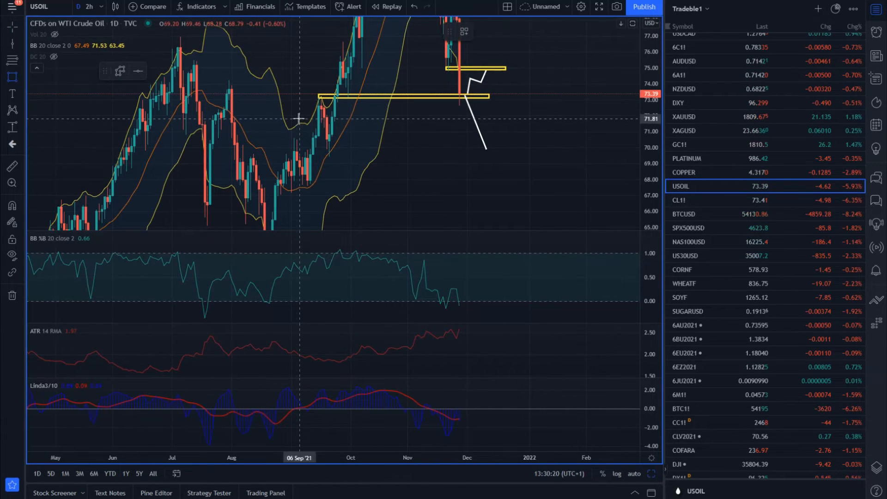
mouse_move(320, 143)
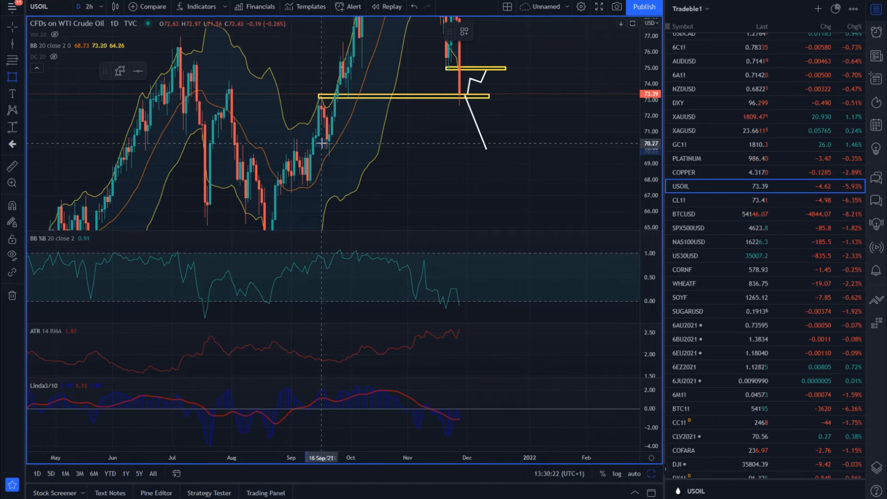
drag(321, 152, 547, 151)
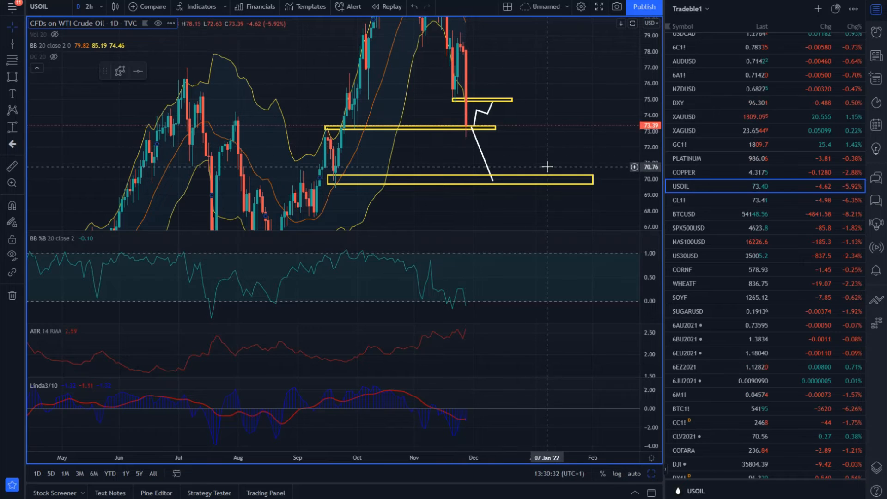
drag(543, 166, 356, 167)
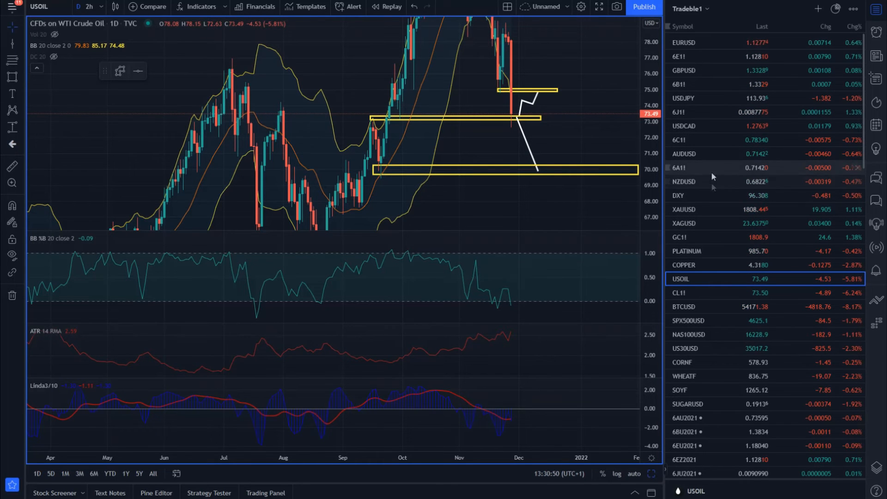
click(703, 154)
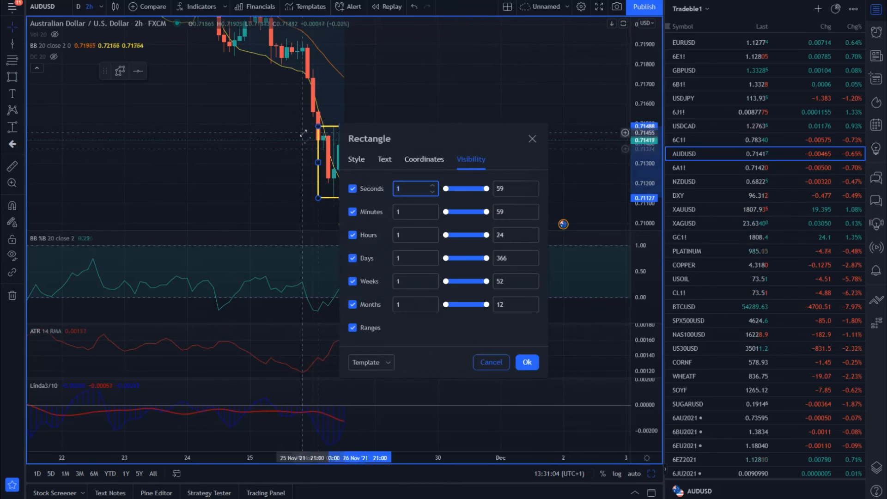
Confirm the AUDUSD rectangle's settings with Ok
click(526, 362)
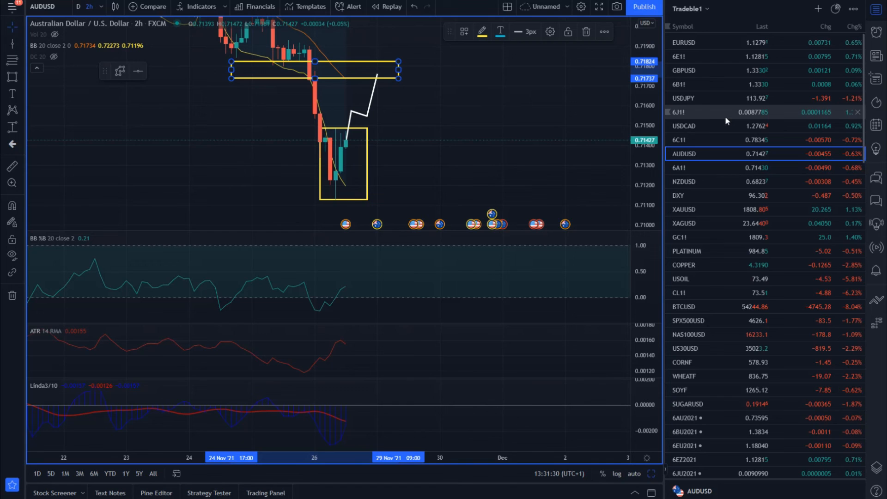
mouse_move(434, 124)
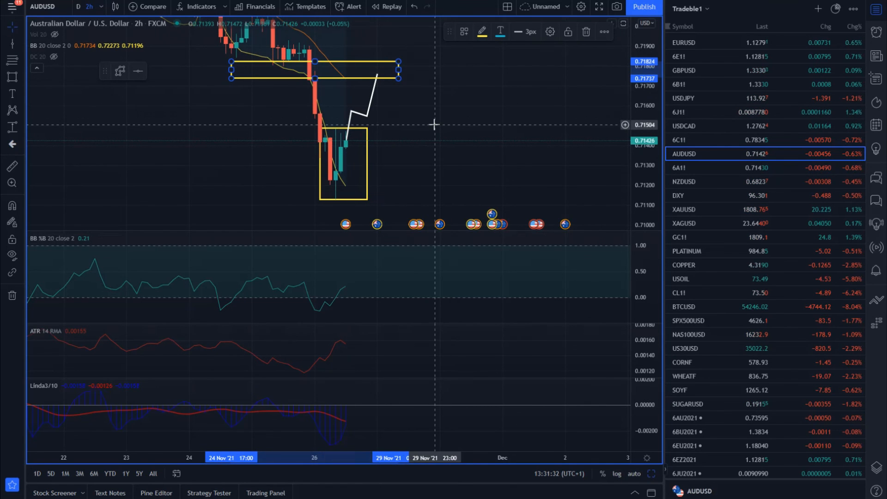